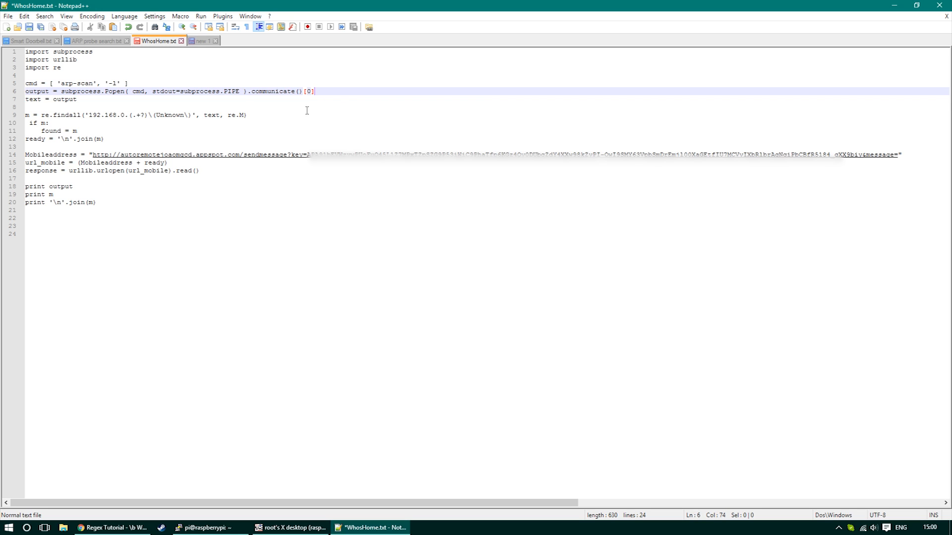
Step: Insert a blank line after the arp-scan commands and highlight the text = output line
{"action": "left_click", "coordinate": [76, 121]}
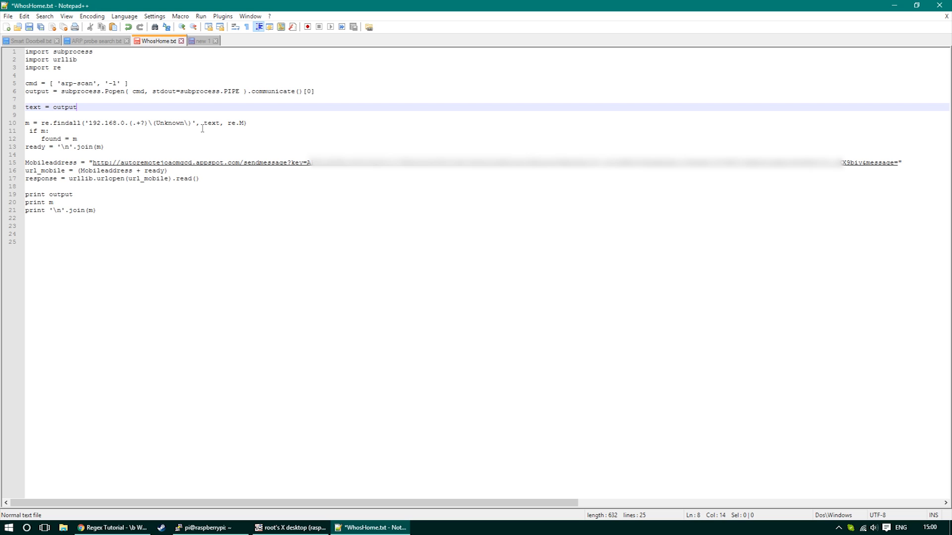
{"action": "mouse_move", "coordinate": [250, 125]}
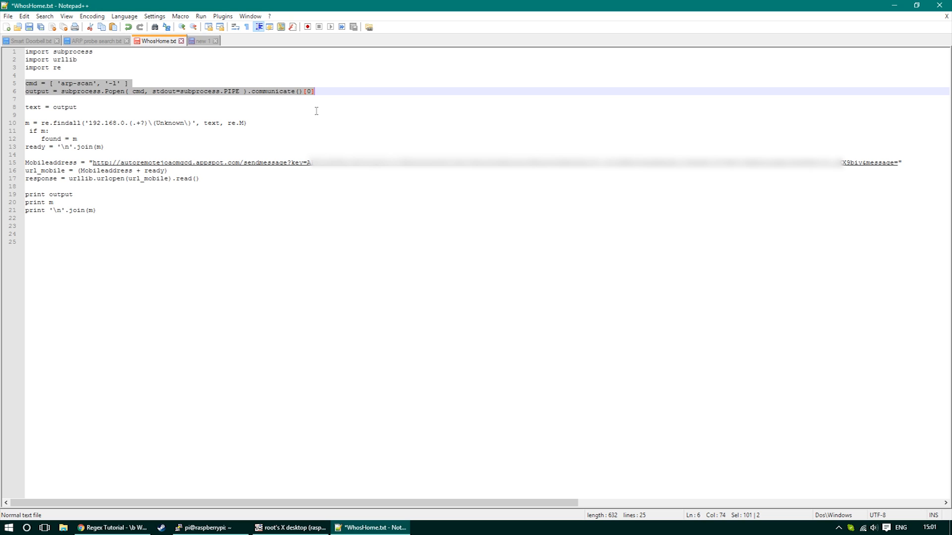
{"action": "left_click", "coordinate": [48, 107]}
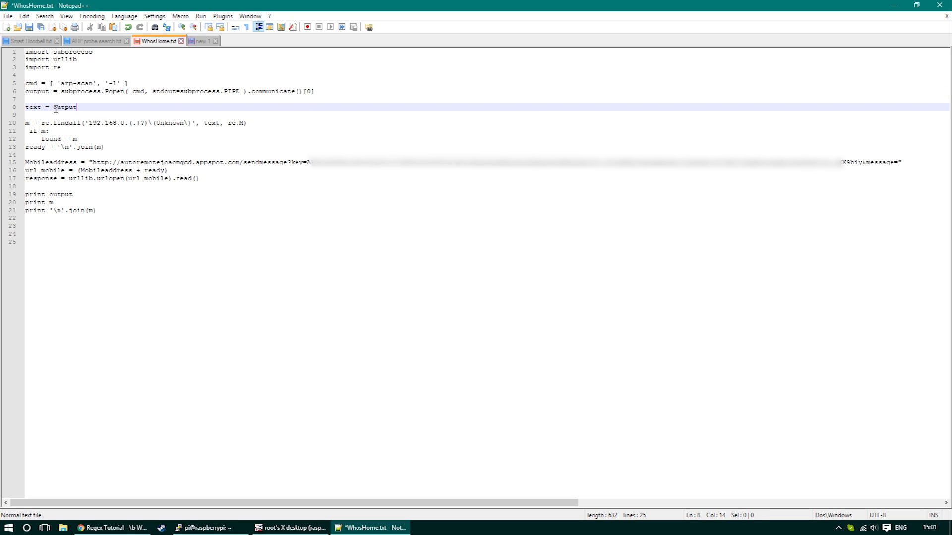
{"action": "double_click", "coordinate": [61, 108]}
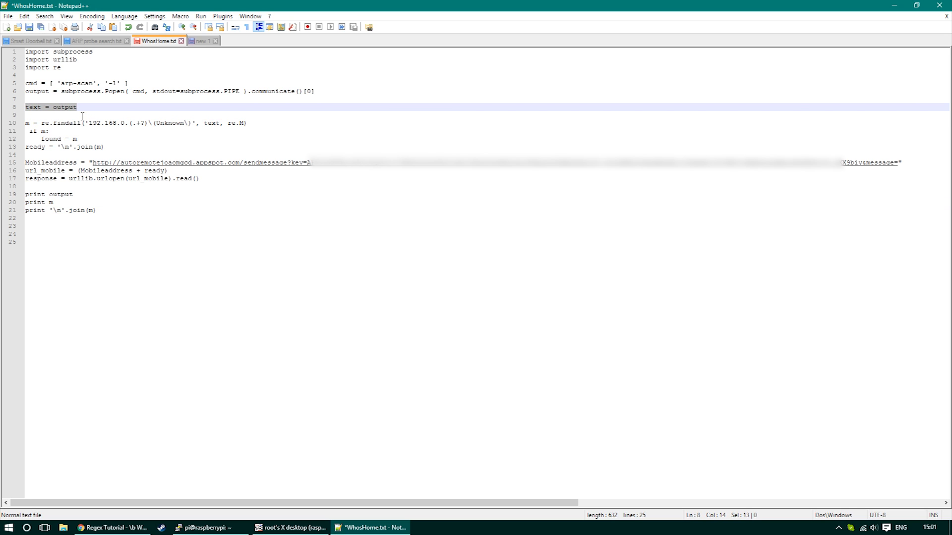
{"action": "left_click", "coordinate": [24, 134]}
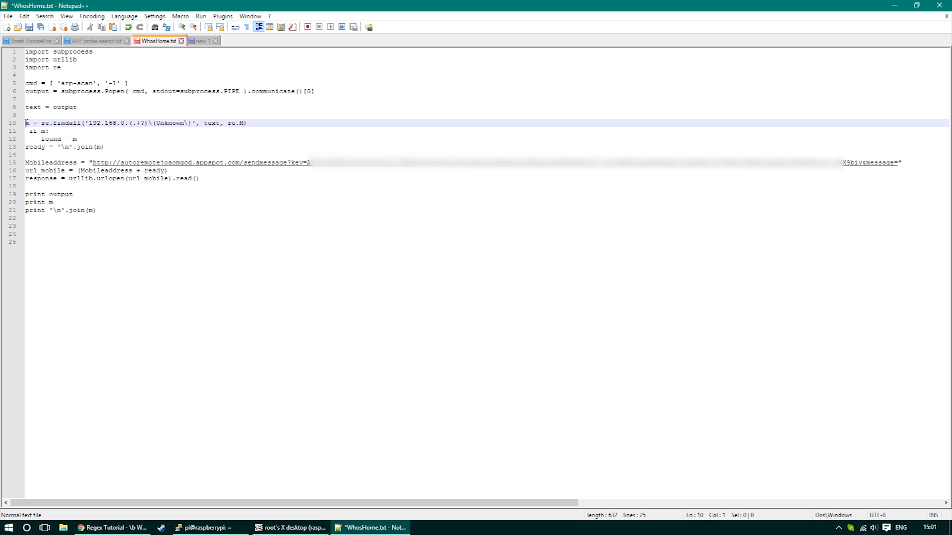
{"action": "double_click", "coordinate": [26, 135]}
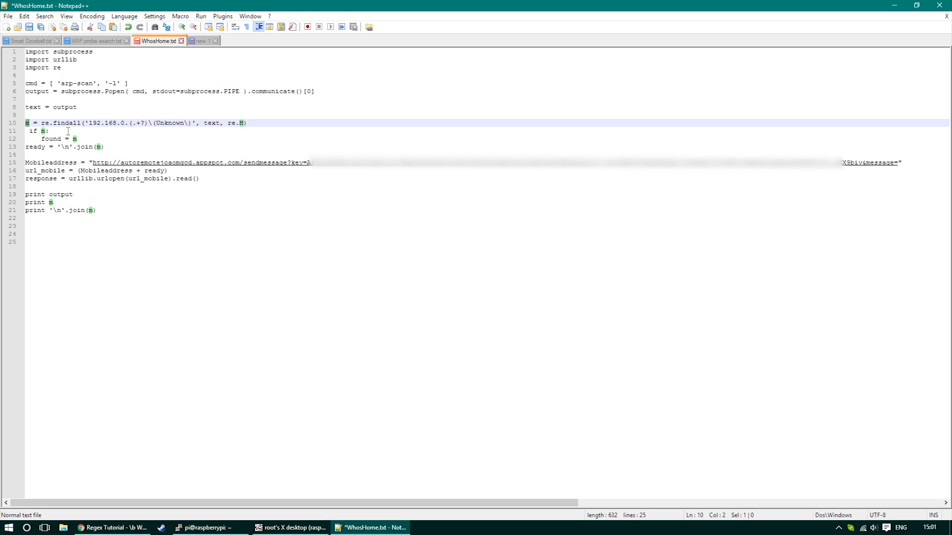
{"action": "left_click", "coordinate": [42, 135]}
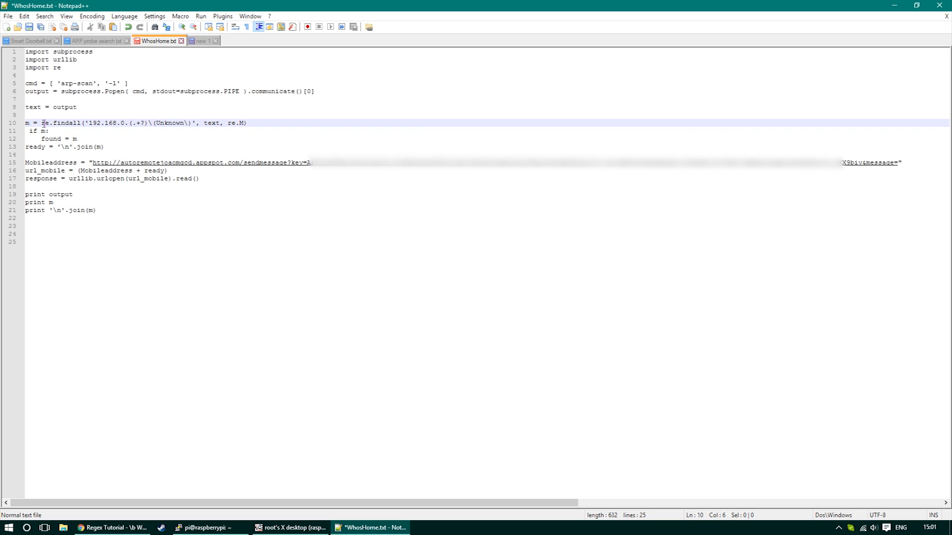
{"action": "double_click", "coordinate": [54, 122]}
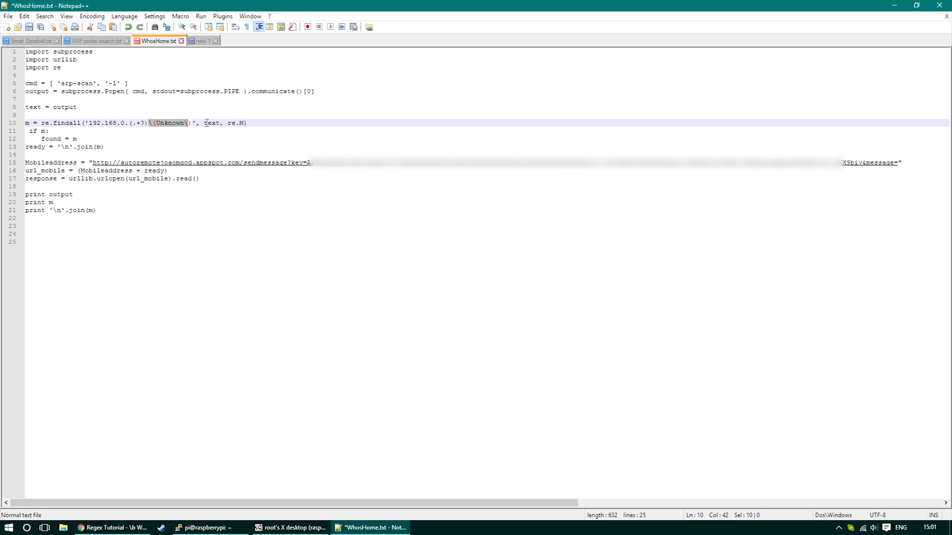
{"action": "double_click", "coordinate": [210, 123]}
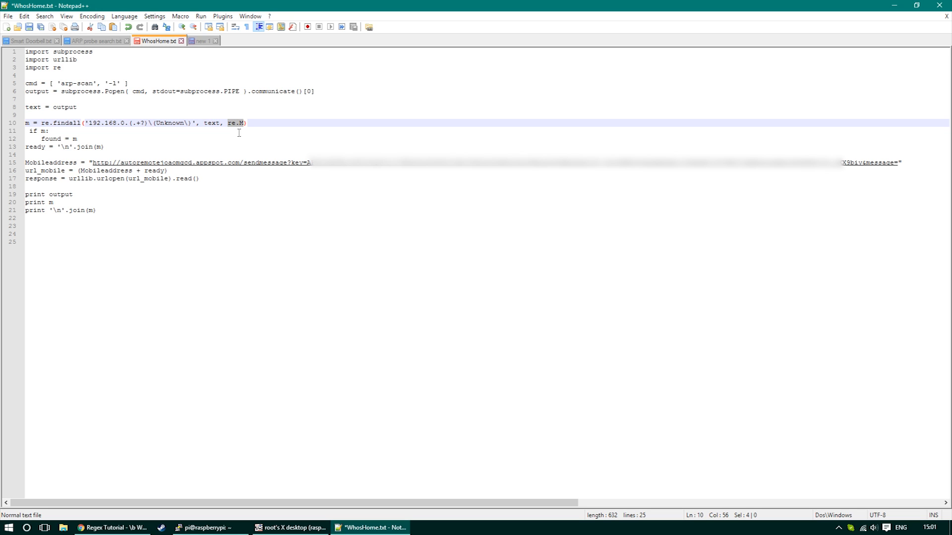
{"action": "mouse_move", "coordinate": [75, 131]}
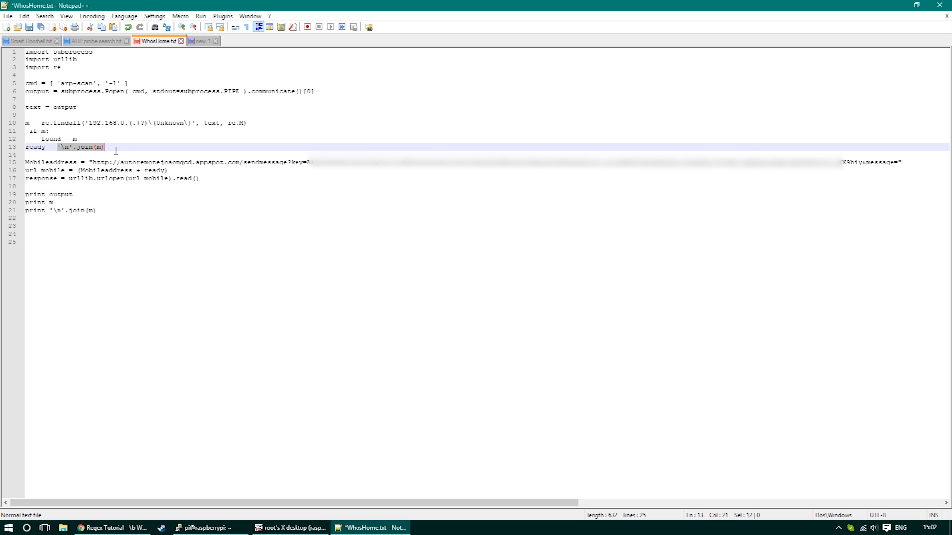
{"action": "mouse_move", "coordinate": [903, 158]}
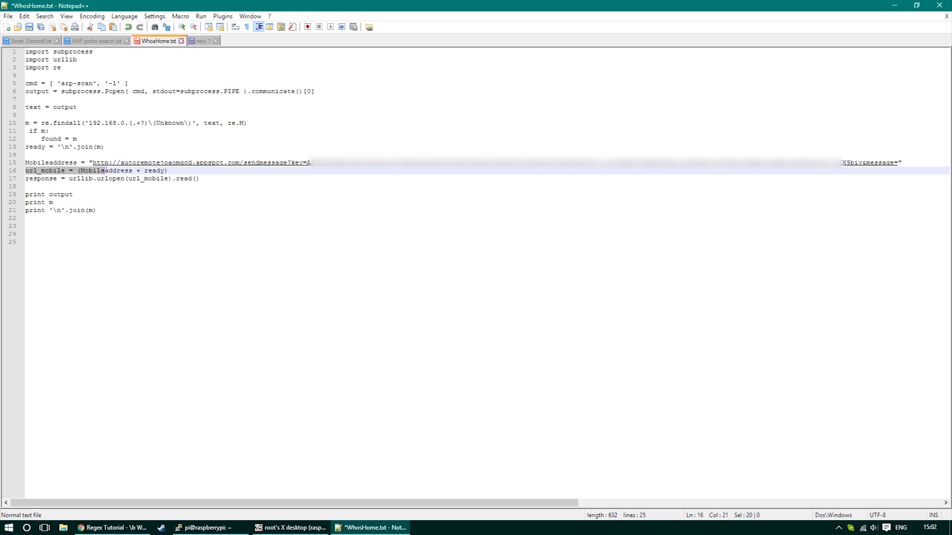
Step: Comment out the print statements after the url_mobile line and save WhosHome.txt
{"action": "double_click", "coordinate": [158, 170]}
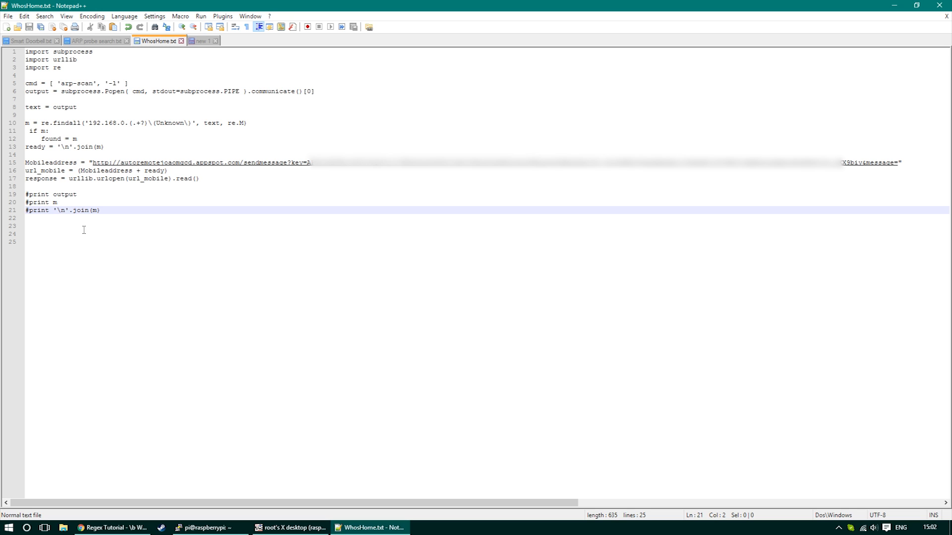
{"action": "left_click", "coordinate": [85, 233]}
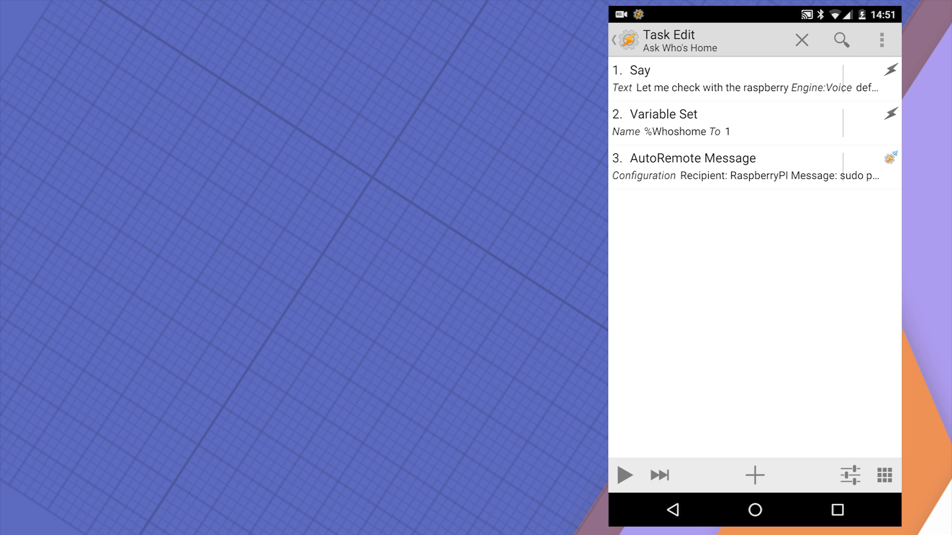
Step: Leave Ask Who's Home, review the Ask How Many task, and return to the project's task list
{"action": "left_click", "coordinate": [674, 515]}
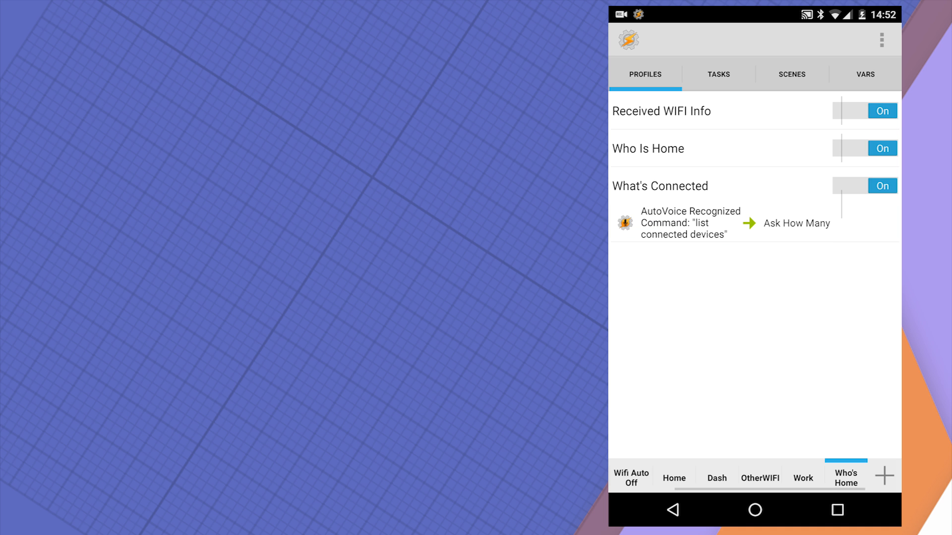
{"action": "left_click", "coordinate": [797, 224]}
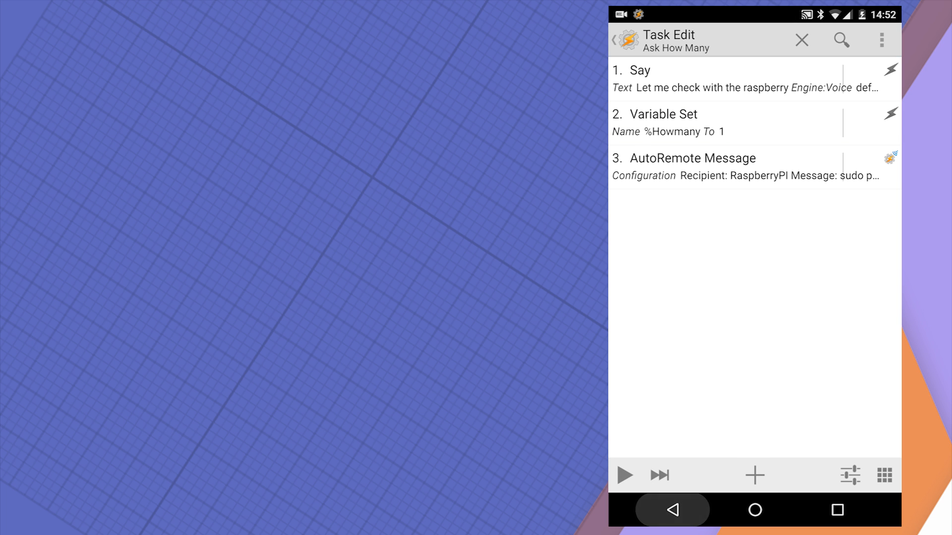
{"action": "left_click", "coordinate": [800, 40]}
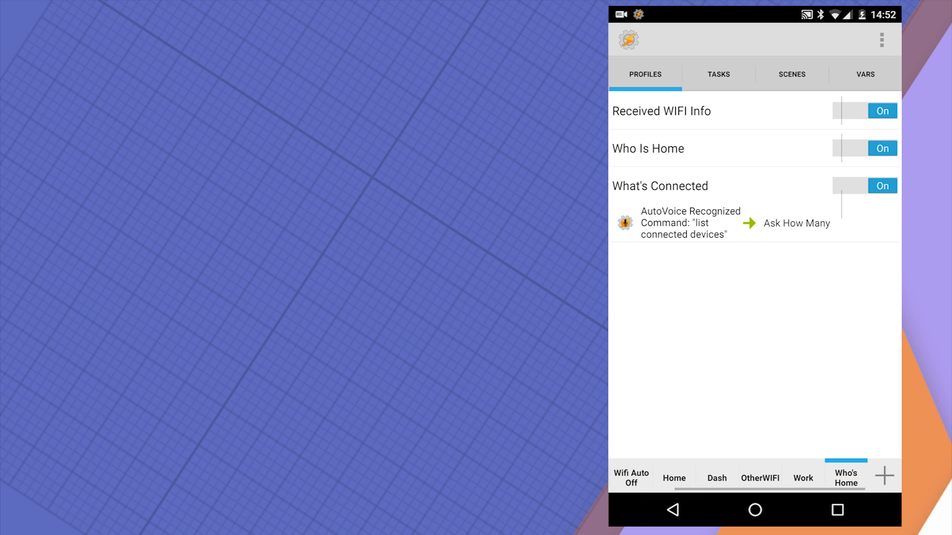
{"action": "left_click", "coordinate": [718, 74]}
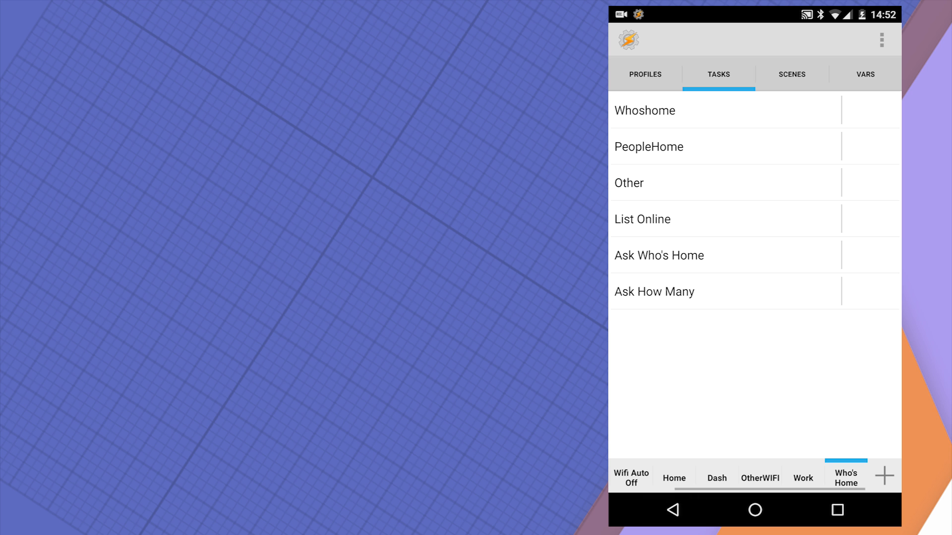
Step: Point out Ask Who's Home, then mark the Whoshome, PeopleHome and Other tasks together
{"action": "left_click", "coordinate": [658, 256]}
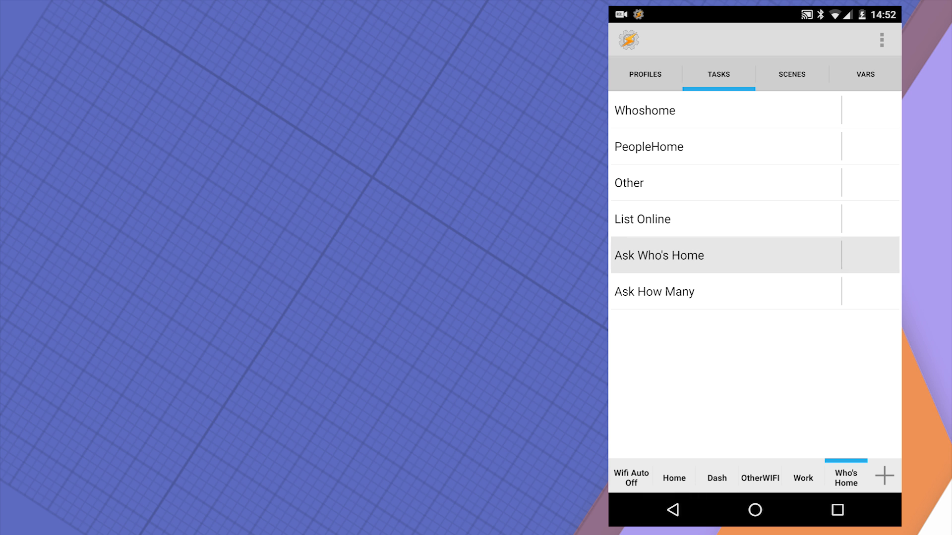
{"action": "left_click", "coordinate": [678, 256]}
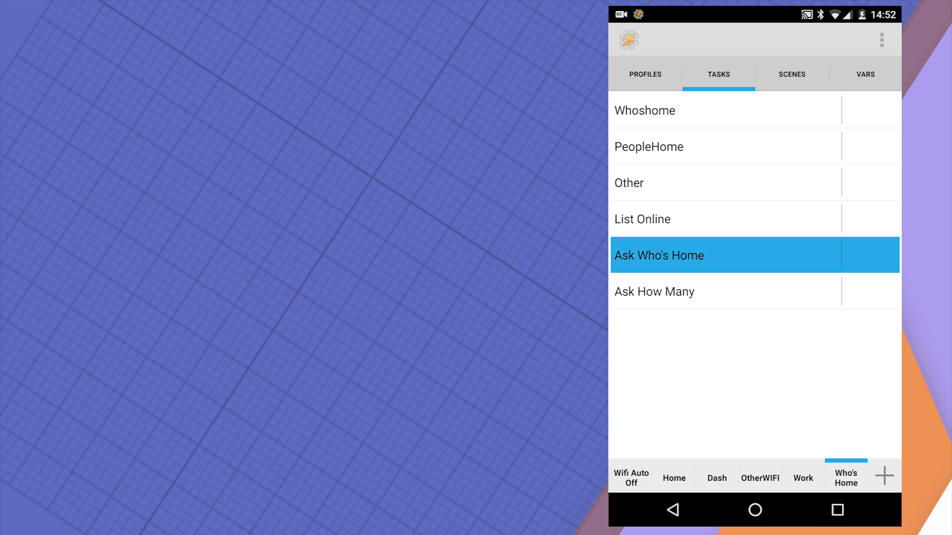
{"action": "left_click", "coordinate": [658, 256]}
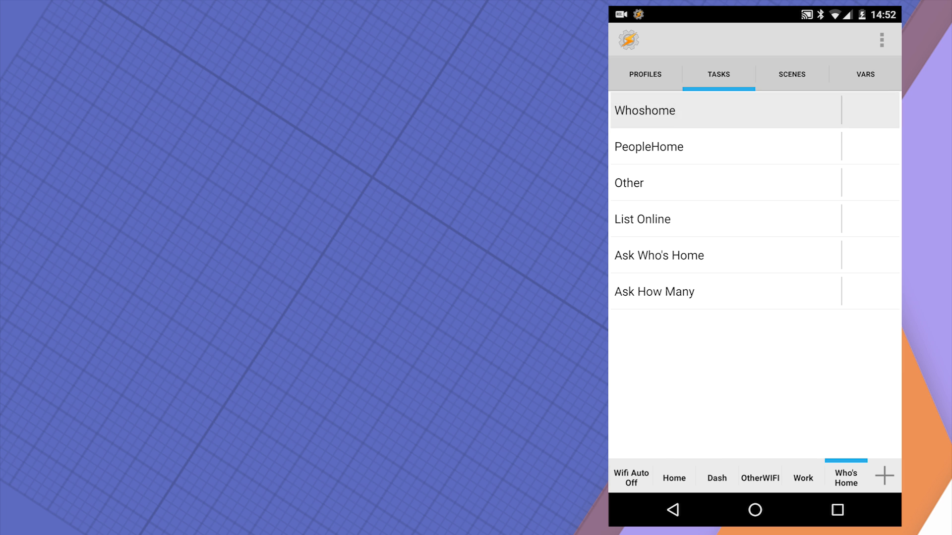
{"action": "left_click", "coordinate": [644, 111]}
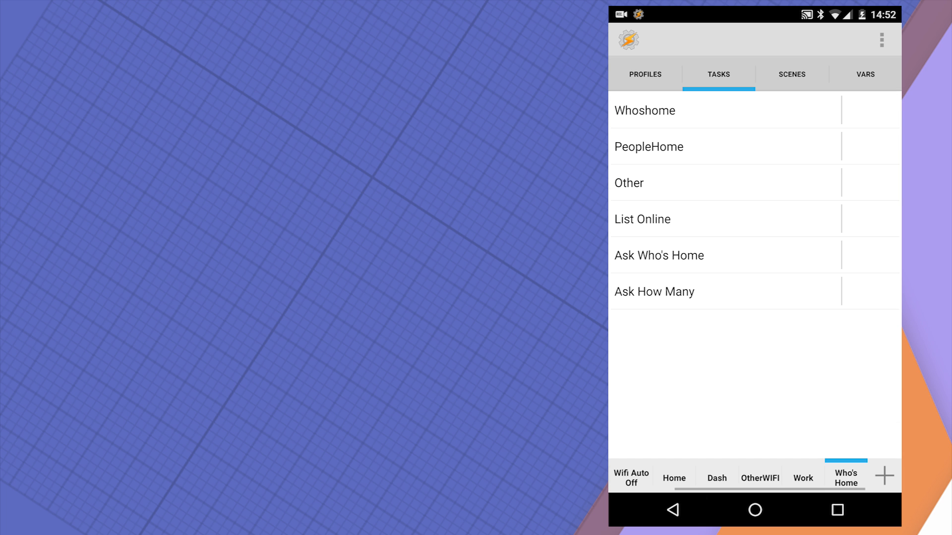
{"action": "left_click", "coordinate": [644, 110]}
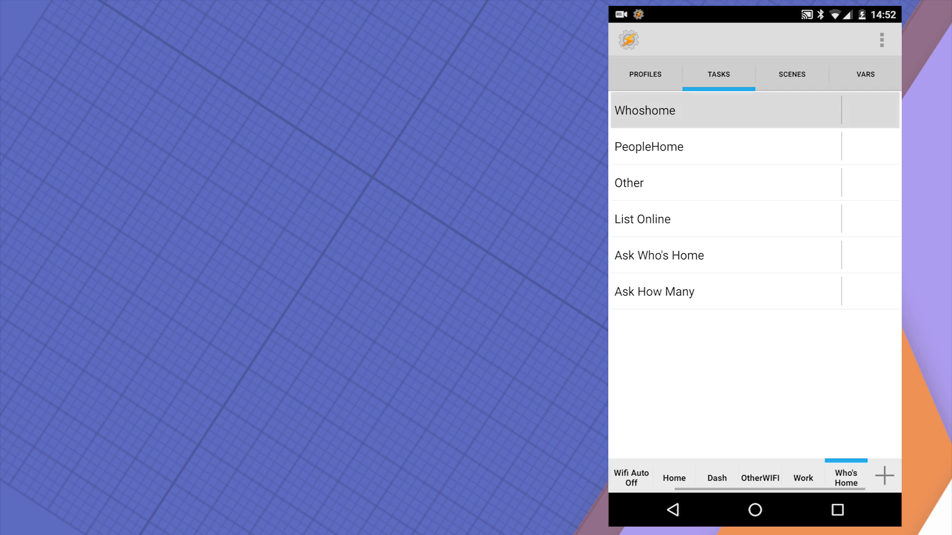
{"action": "left_click", "coordinate": [645, 110]}
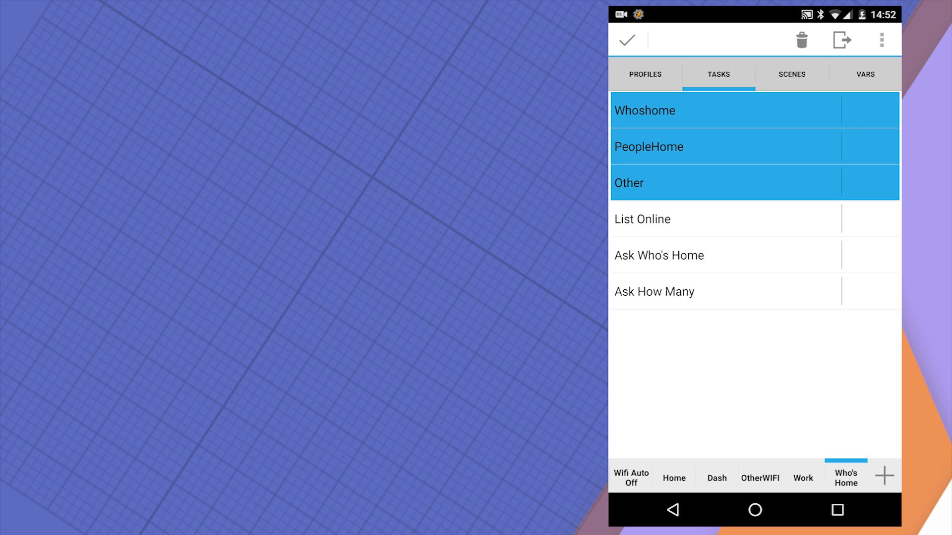
Step: Return to Profiles and expand the Received WIFI Info profile
{"action": "left_click", "coordinate": [645, 74]}
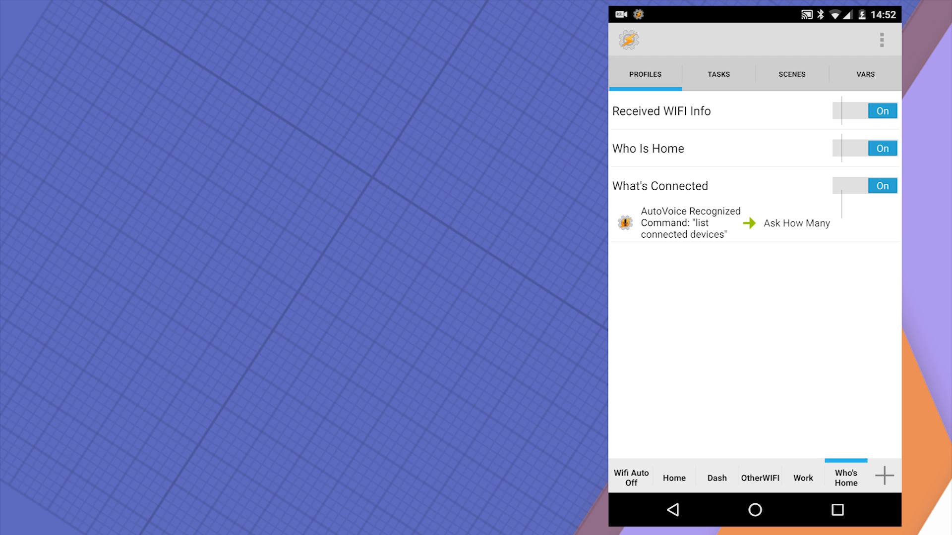
{"action": "left_click", "coordinate": [661, 111]}
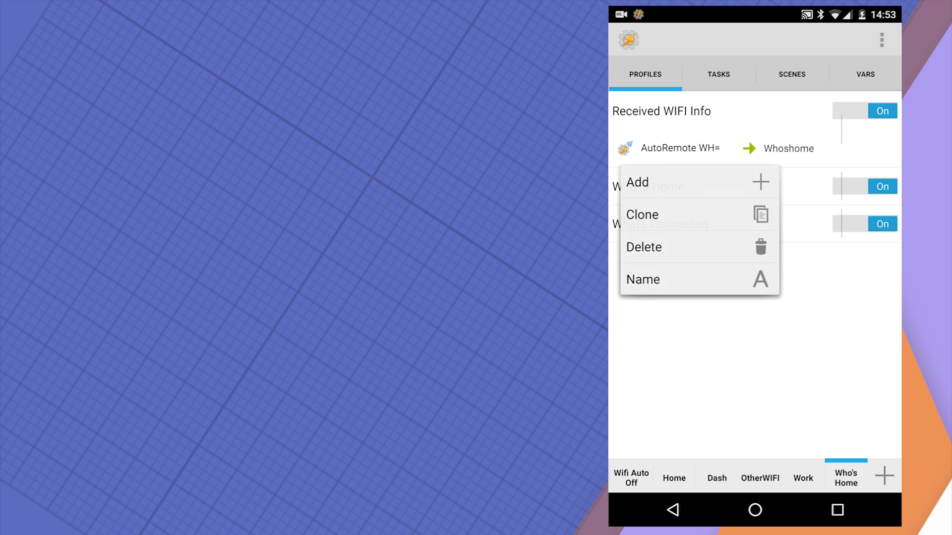
Step: Open the Whoshome task linked to the Received WIFI Info profile in Task Edit
{"action": "left_click", "coordinate": [677, 149]}
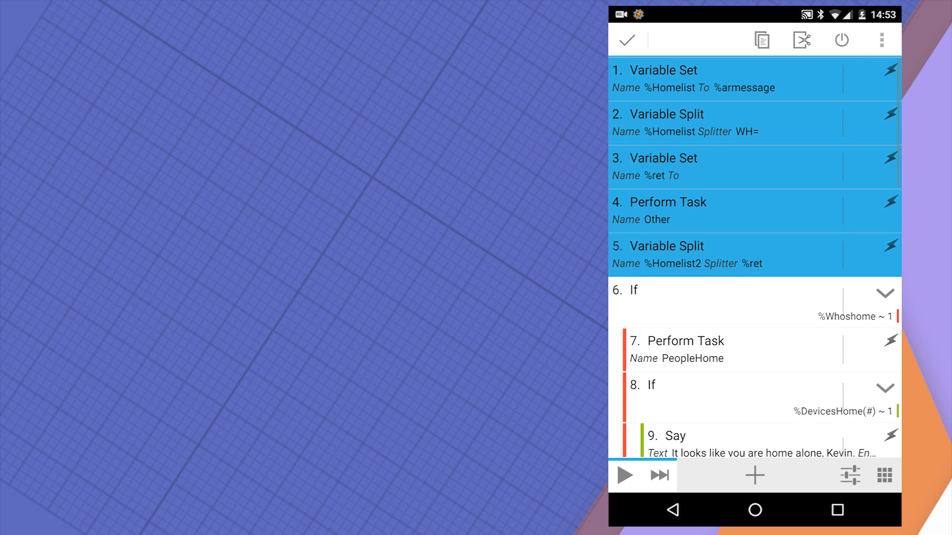
{"action": "left_click", "coordinate": [630, 40]}
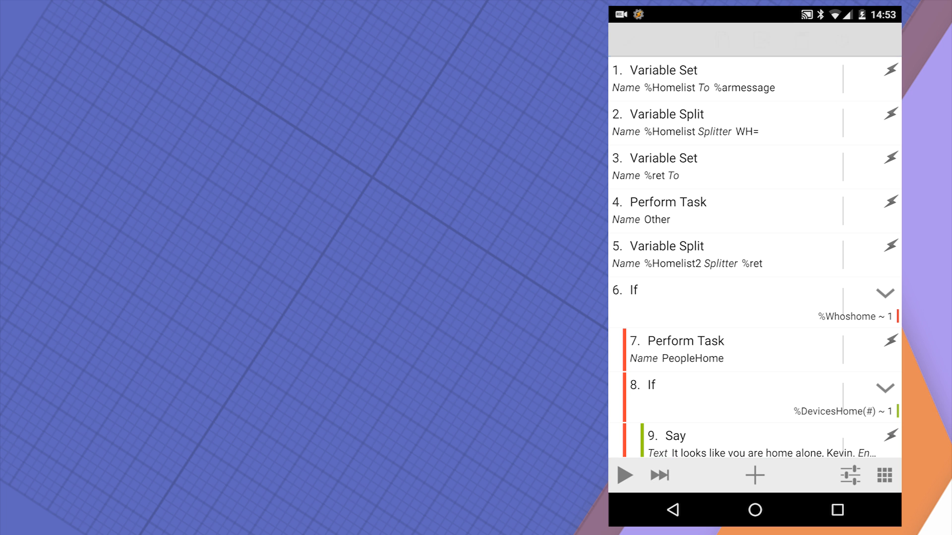
{"action": "scroll", "scroll_direction": "down", "scroll_amount": 3}
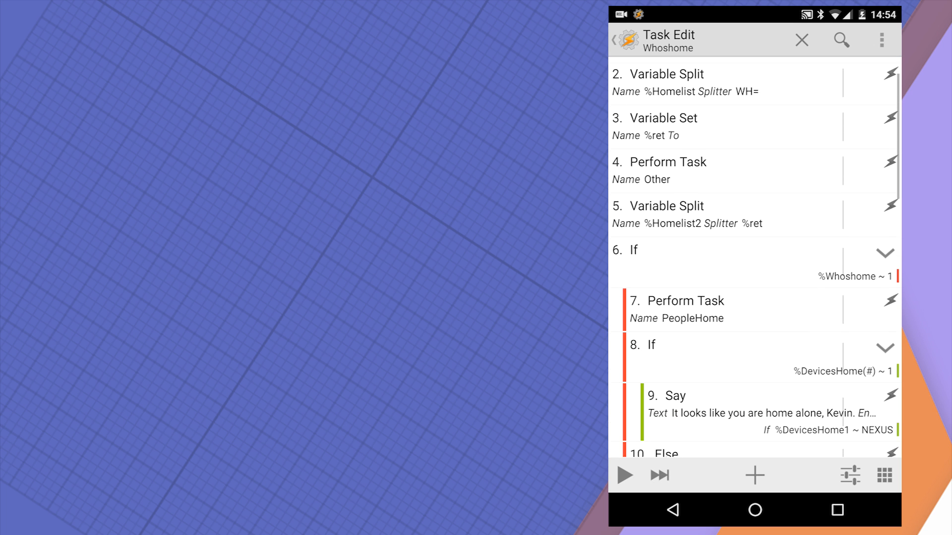
{"action": "scroll", "scroll_direction": "down", "scroll_amount": 3}
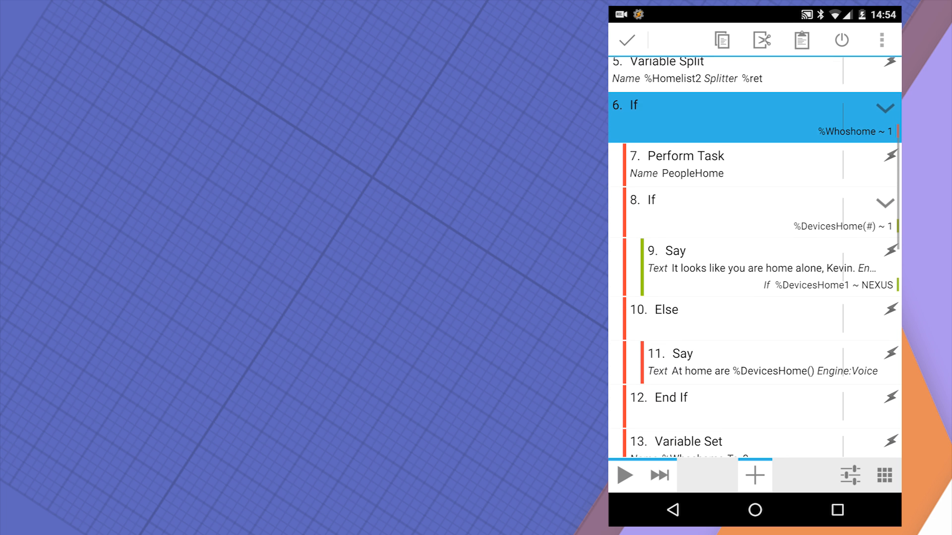
{"action": "scroll", "scroll_direction": "down", "scroll_amount": 3}
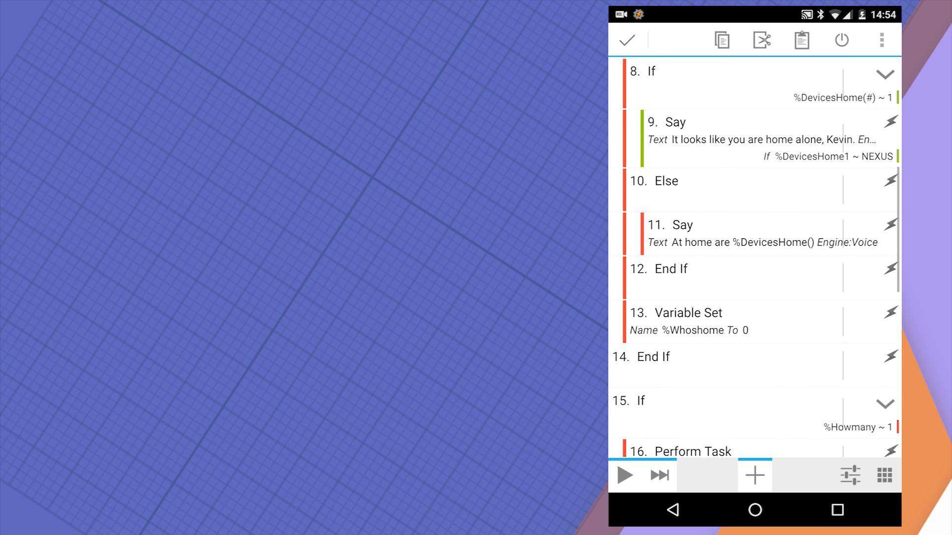
{"action": "scroll", "scroll_direction": "down", "scroll_amount": 3}
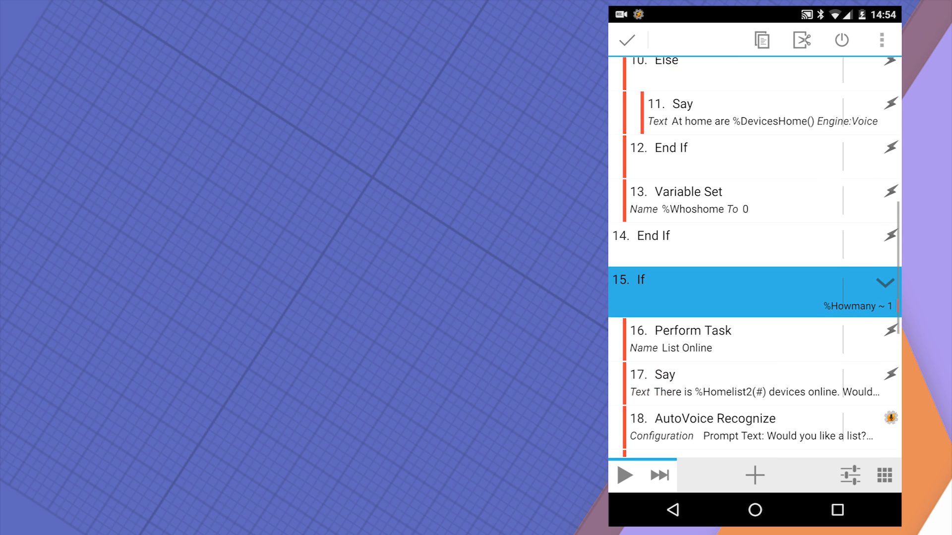
{"action": "scroll", "scroll_direction": "down", "scroll_amount": 3}
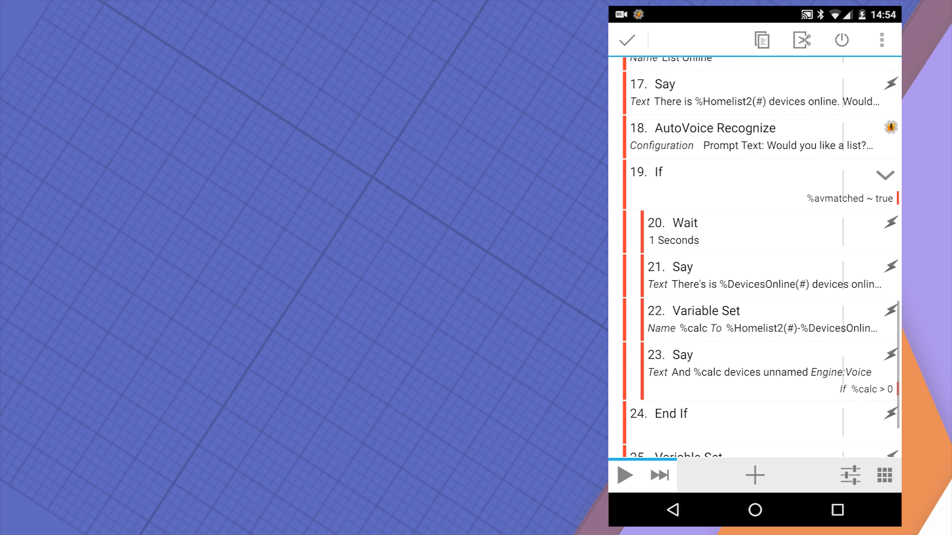
{"action": "scroll", "scroll_direction": "down", "scroll_amount": 3}
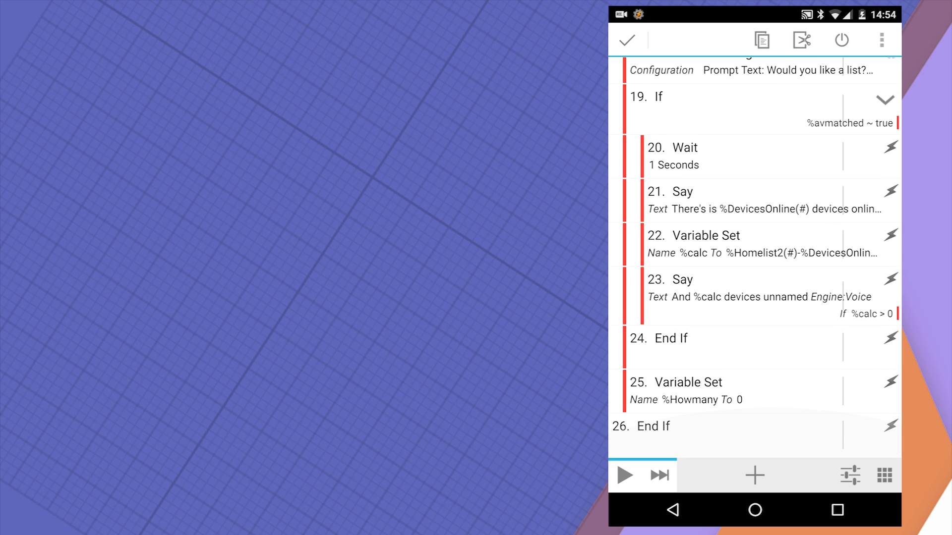
{"action": "scroll", "scroll_direction": "down", "scroll_amount": 3}
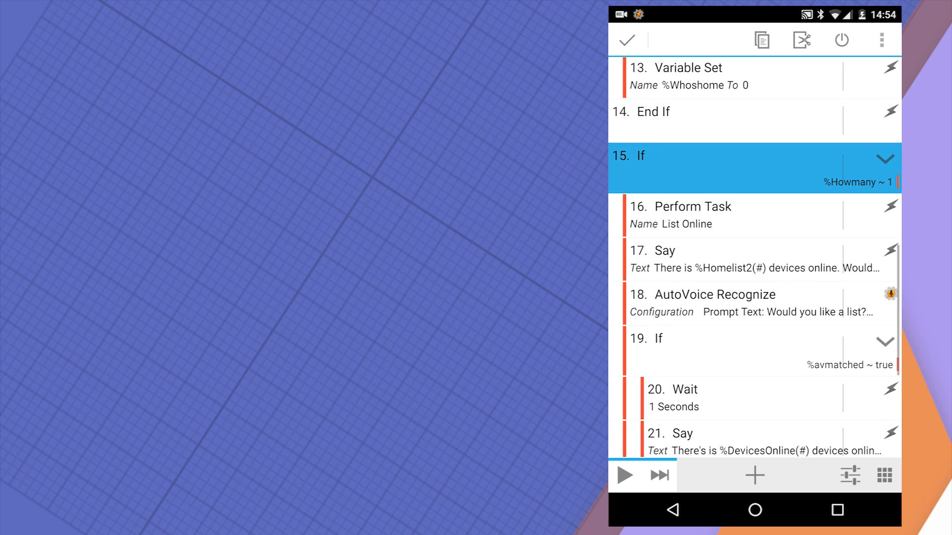
{"action": "scroll", "scroll_direction": "down", "scroll_amount": 3}
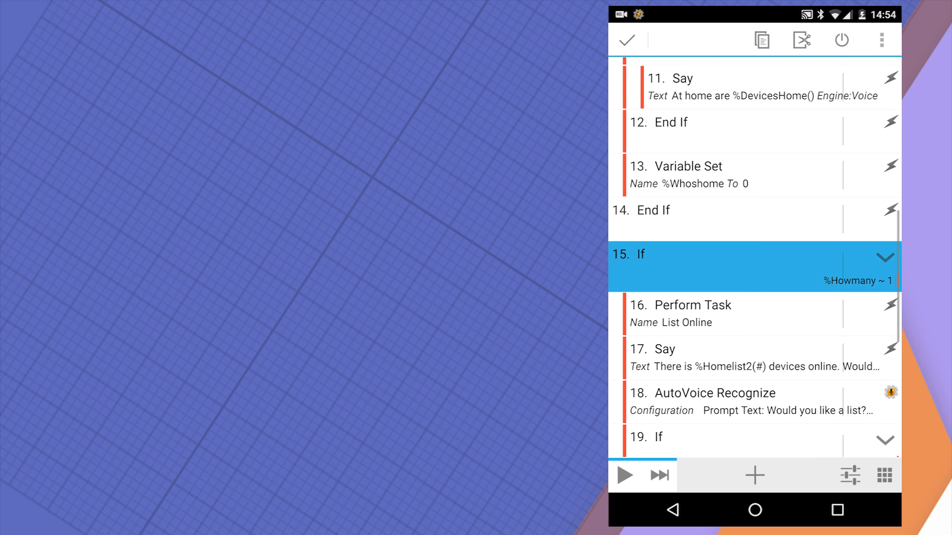
{"action": "scroll", "scroll_direction": "down", "scroll_amount": 3}
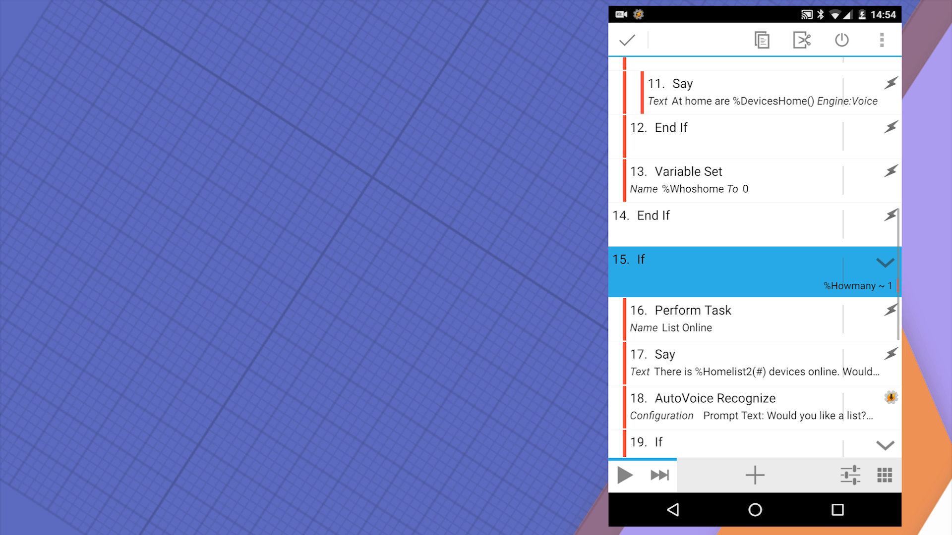
{"action": "scroll", "scroll_direction": "down", "scroll_amount": 3}
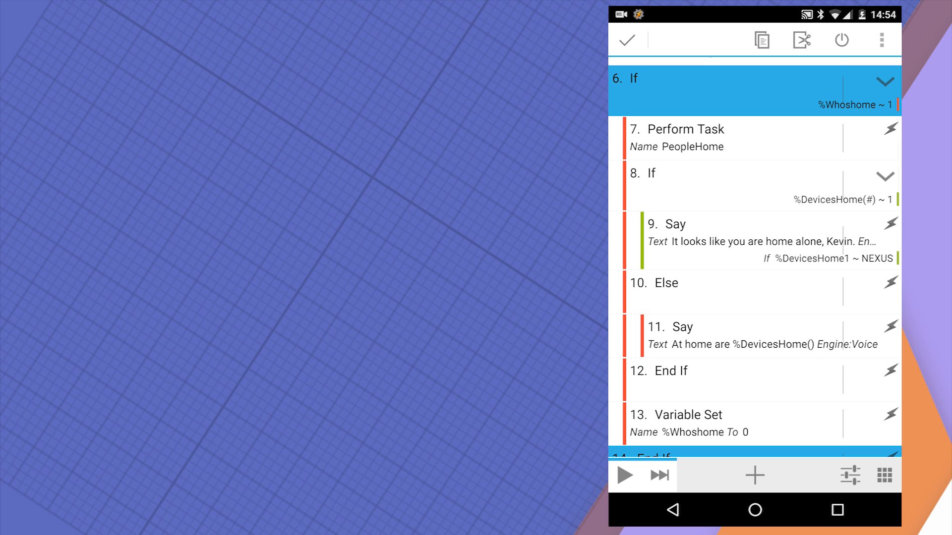
{"action": "scroll", "scroll_direction": "down", "scroll_amount": 3}
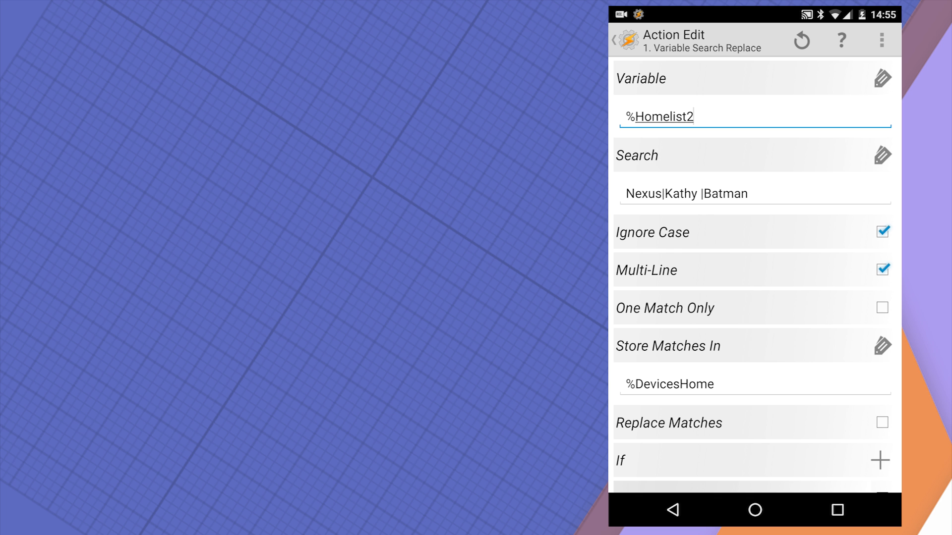
Step: Back out of the Variable Search Replace action to the Who's Home project's task list
{"action": "left_click", "coordinate": [739, 193]}
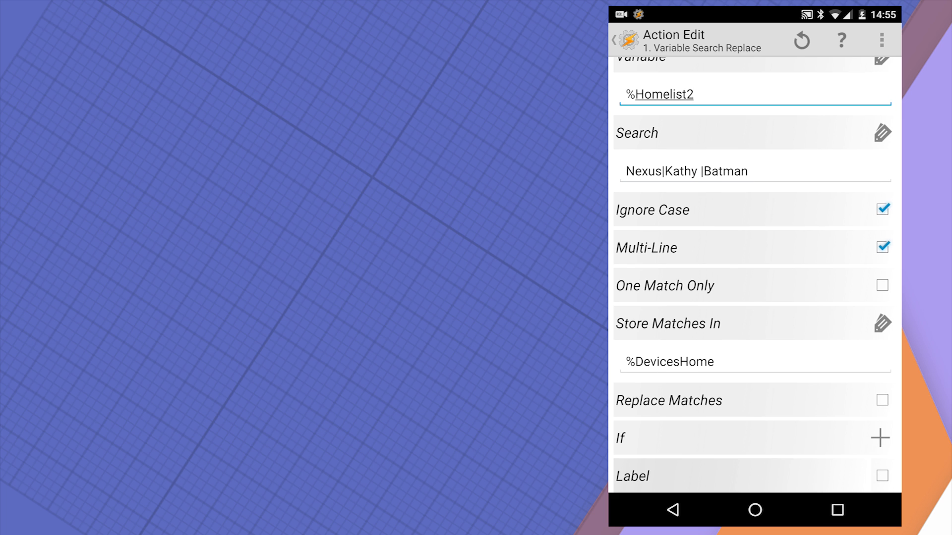
{"action": "left_click", "coordinate": [624, 40]}
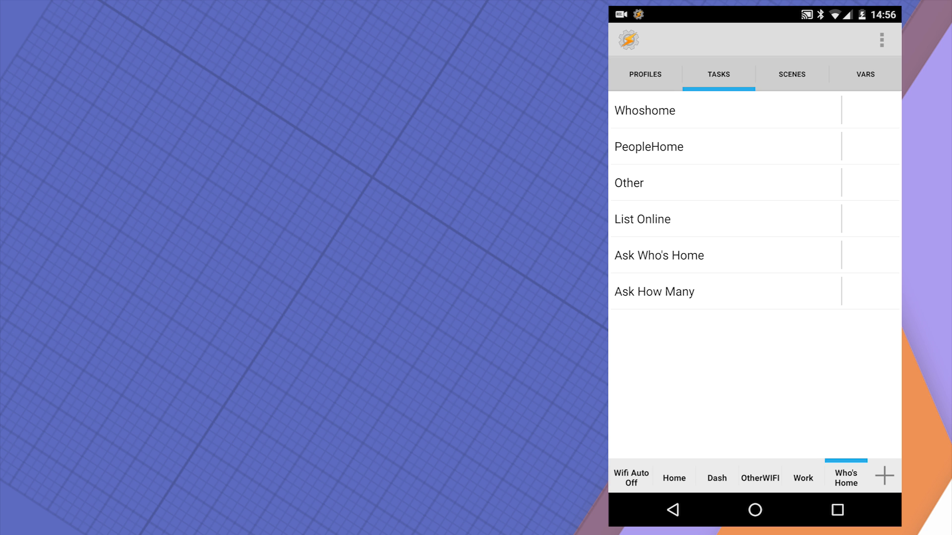
{"action": "left_click", "coordinate": [644, 111]}
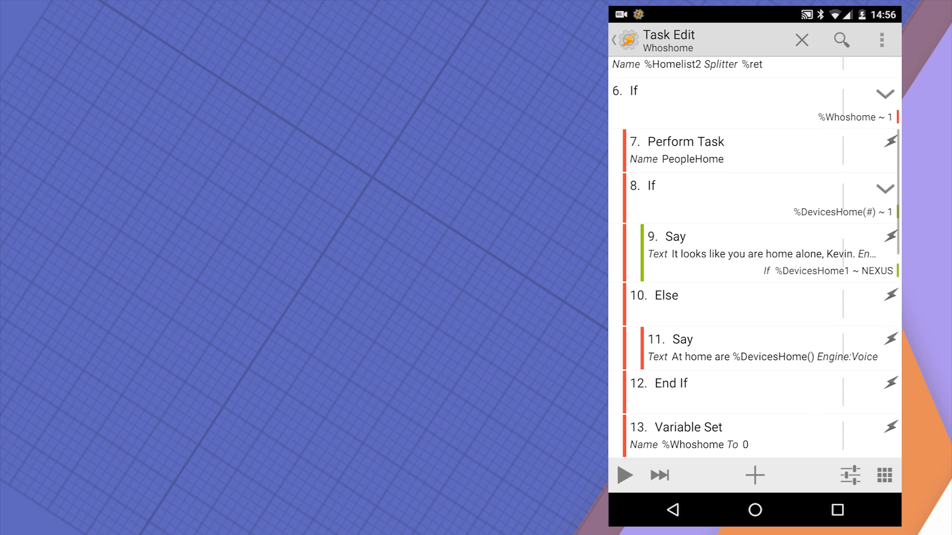
{"action": "scroll", "scroll_direction": "down", "scroll_amount": 3}
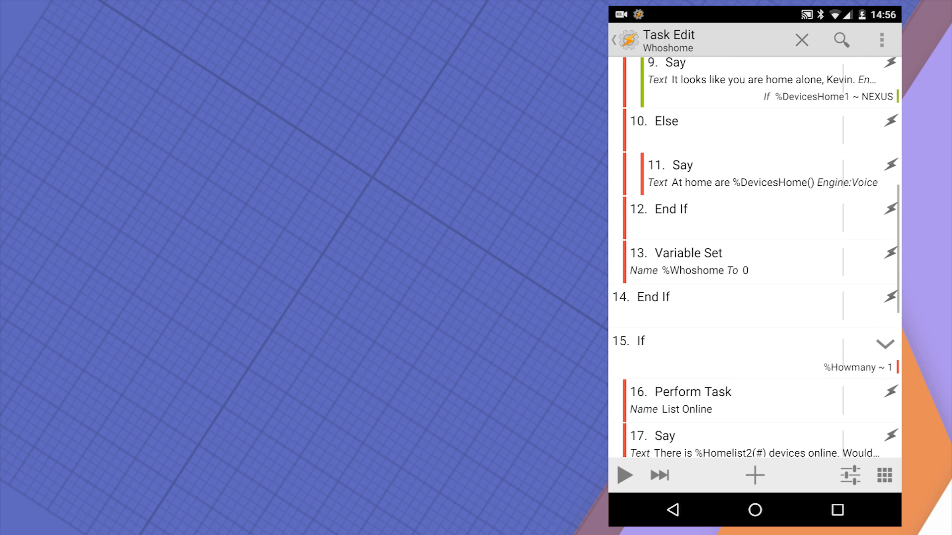
{"action": "scroll", "scroll_direction": "down", "scroll_amount": 3}
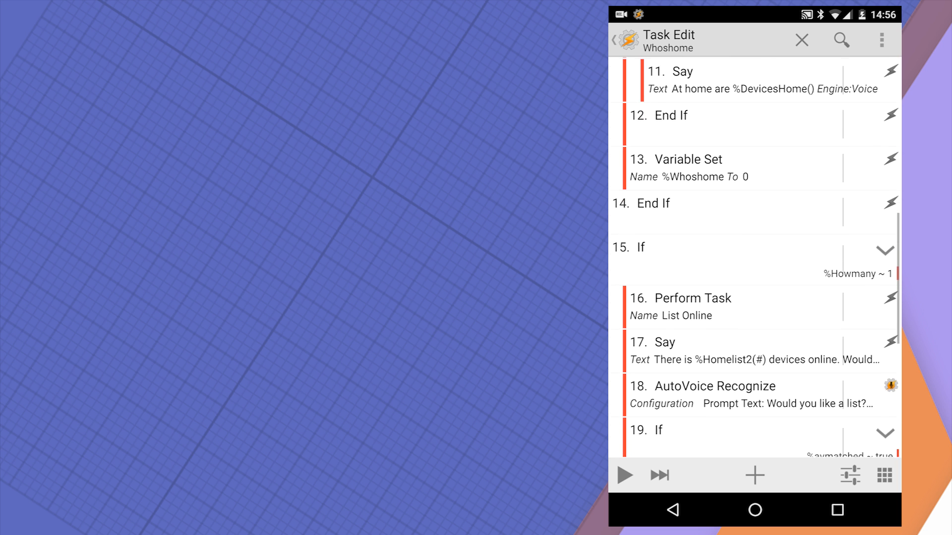
{"action": "scroll", "scroll_direction": "down", "scroll_amount": 3}
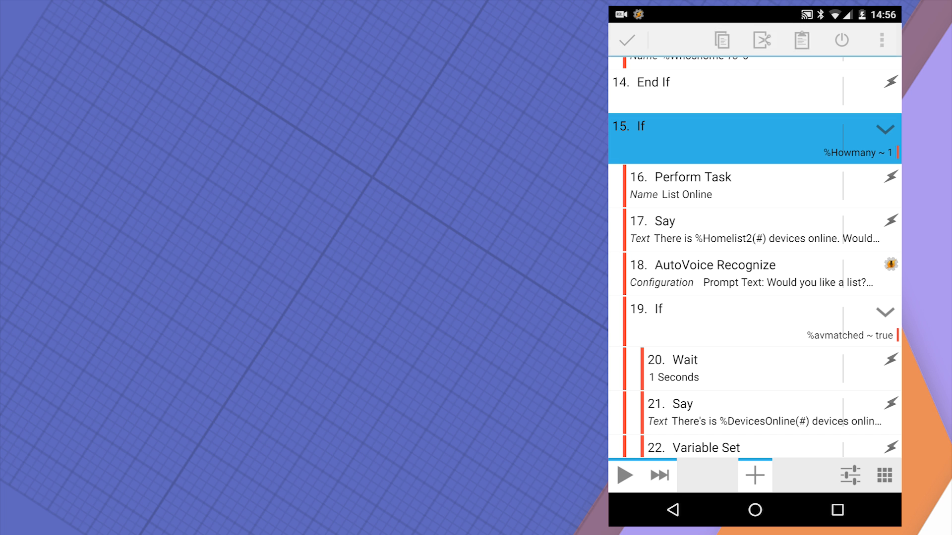
{"action": "scroll", "scroll_direction": "down", "scroll_amount": 3}
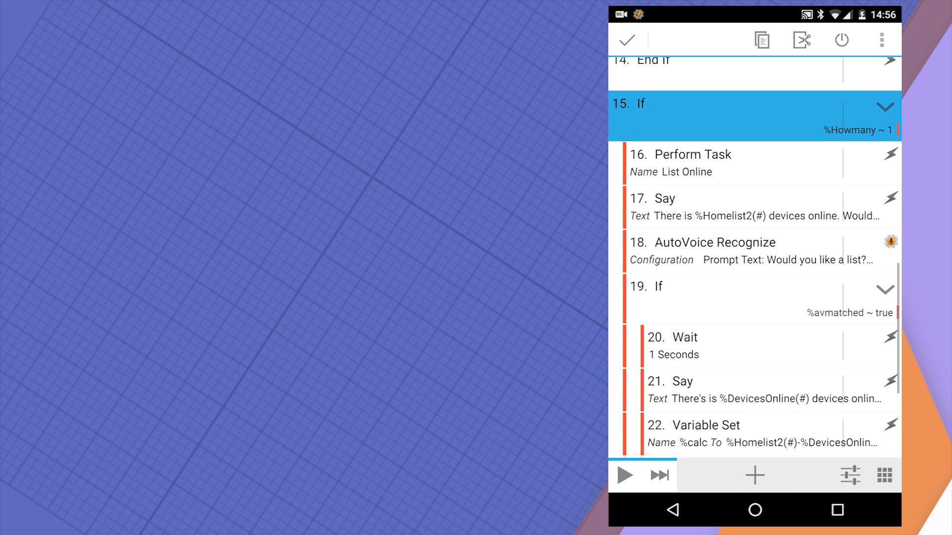
{"action": "scroll", "scroll_direction": "down", "scroll_amount": 3}
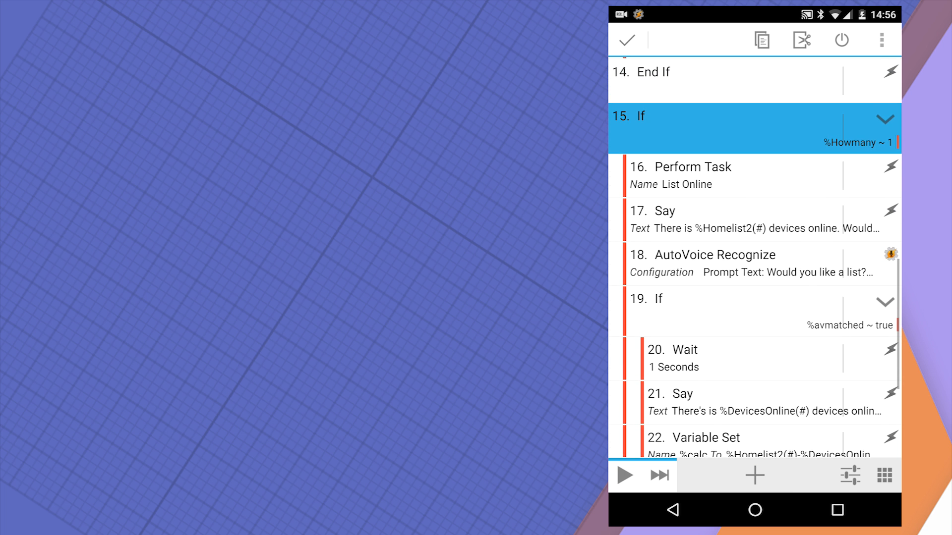
{"action": "left_click", "coordinate": [723, 175]}
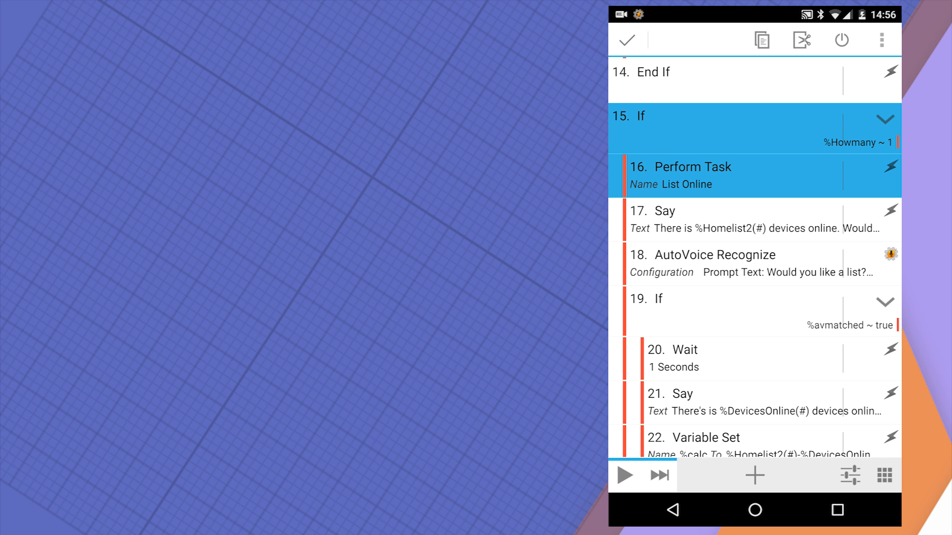
{"action": "scroll", "scroll_direction": "down", "scroll_amount": 3}
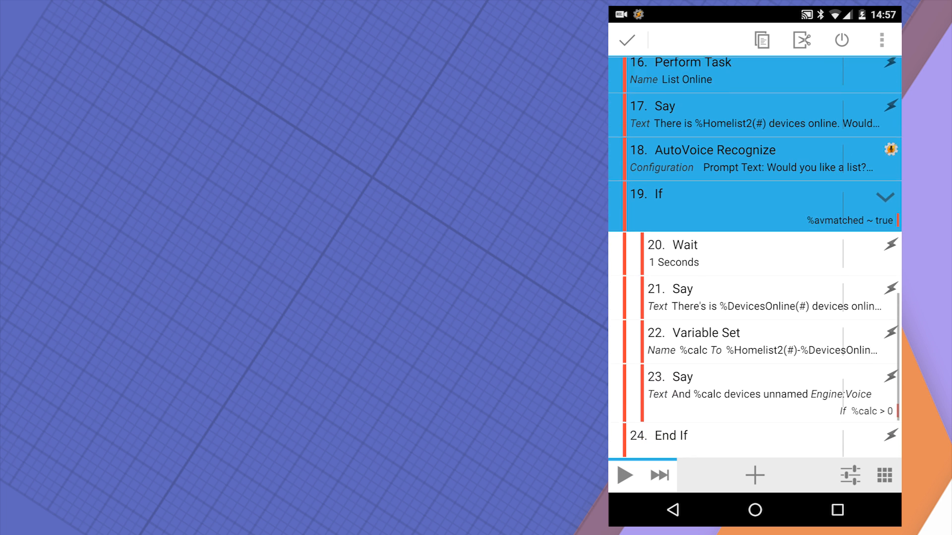
{"action": "scroll", "scroll_direction": "down", "scroll_amount": 3}
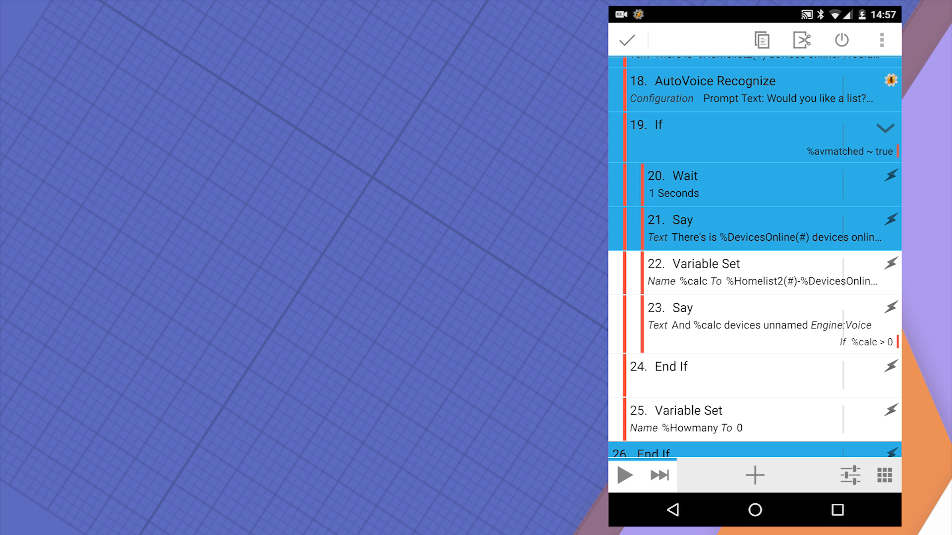
{"action": "scroll", "scroll_direction": "down", "scroll_amount": 3}
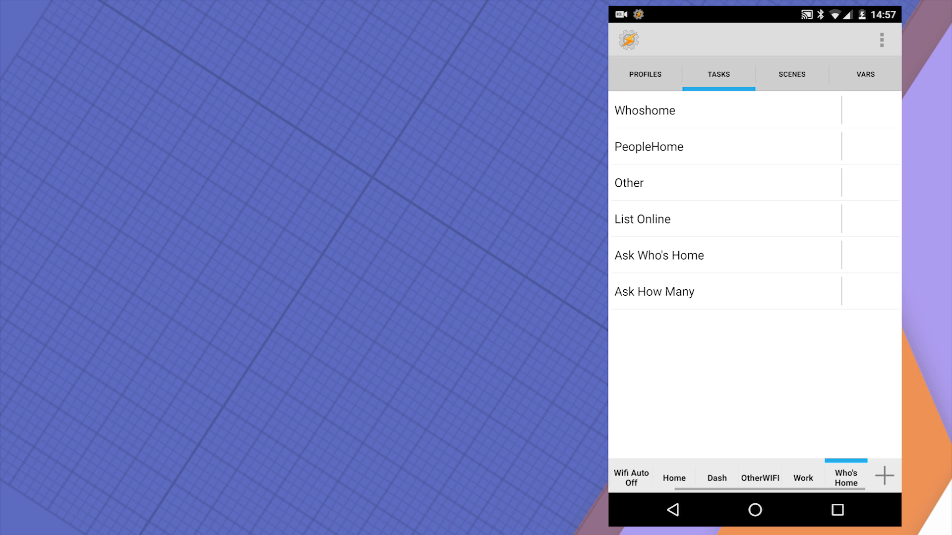
{"action": "left_click", "coordinate": [642, 218]}
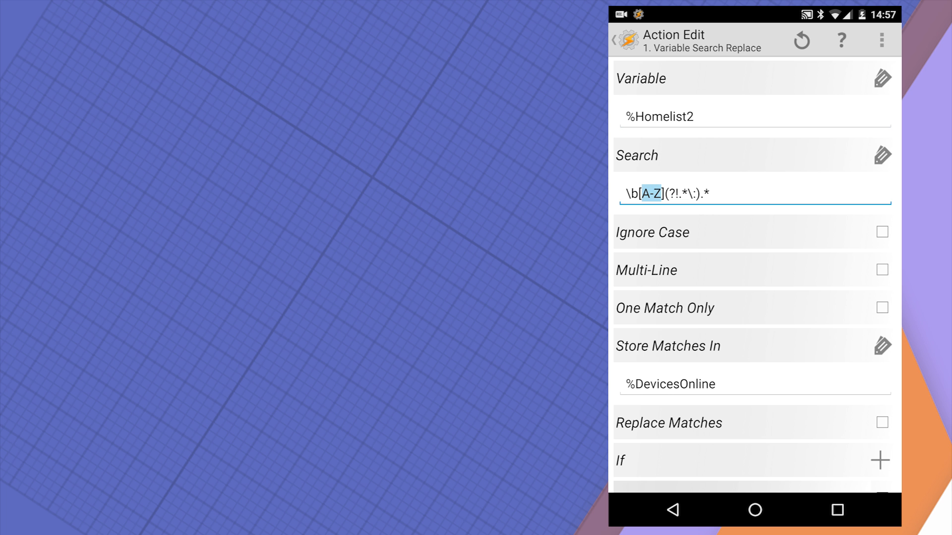
{"action": "left_click", "coordinate": [652, 193]}
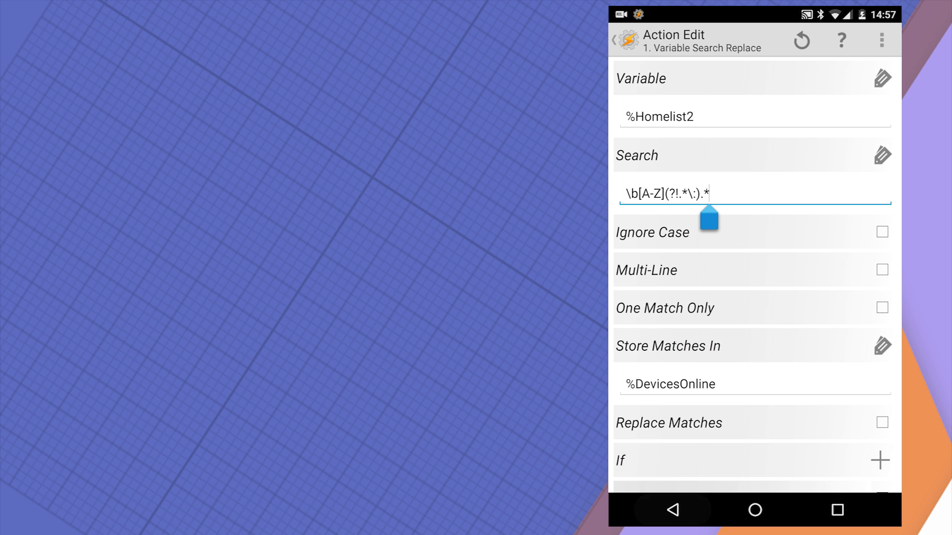
{"action": "left_click", "coordinate": [660, 117]}
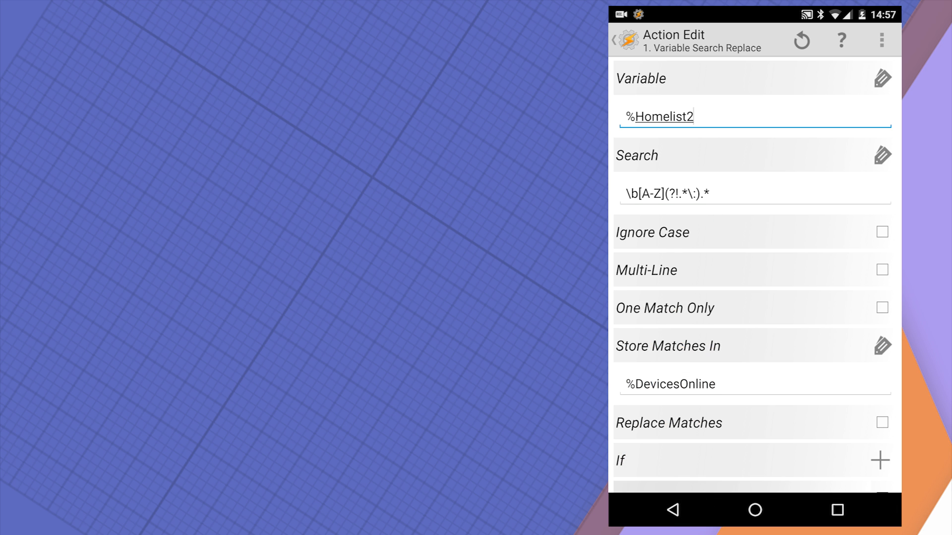
{"action": "scroll", "scroll_direction": "down", "scroll_amount": 3}
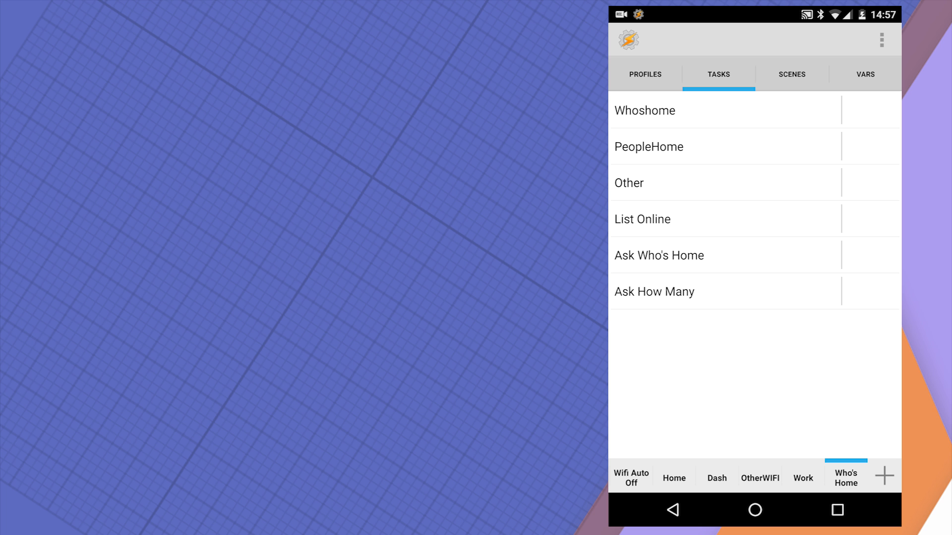
Step: Review Other's first Variable Search Replace (MAC to NEXUS), then show the VARS tab with %DevicesHome and %DevicesOnline
{"action": "left_click", "coordinate": [629, 182]}
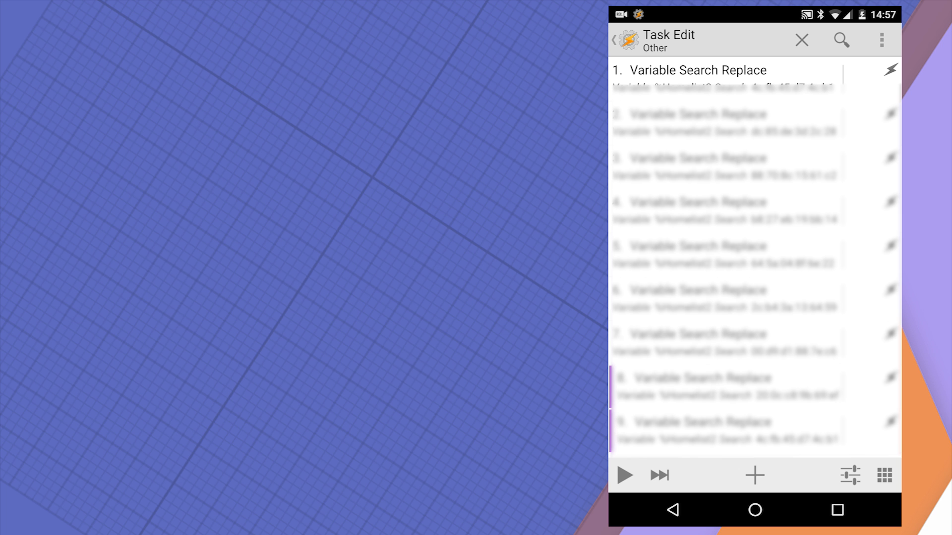
{"action": "left_click", "coordinate": [697, 70]}
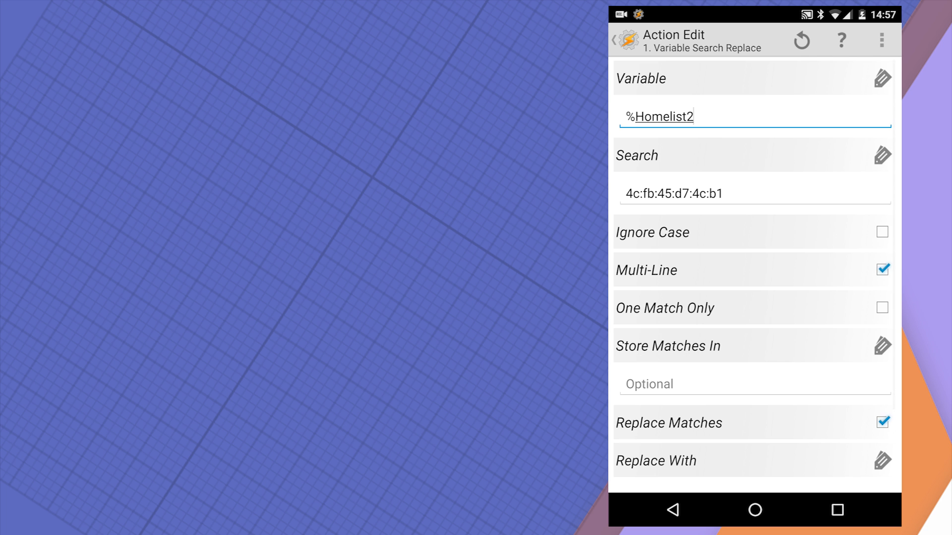
{"action": "scroll", "scroll_direction": "down", "scroll_amount": 3}
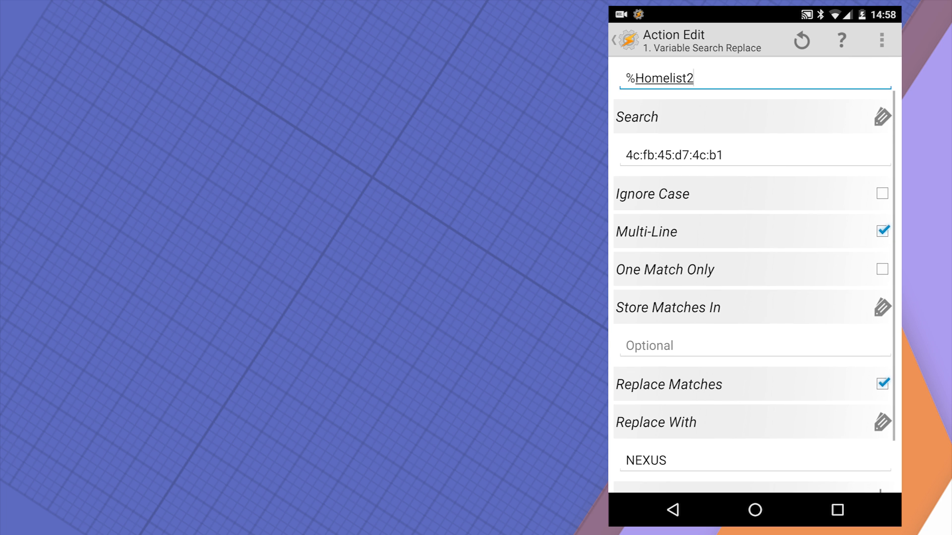
{"action": "scroll", "scroll_direction": "down", "scroll_amount": 3}
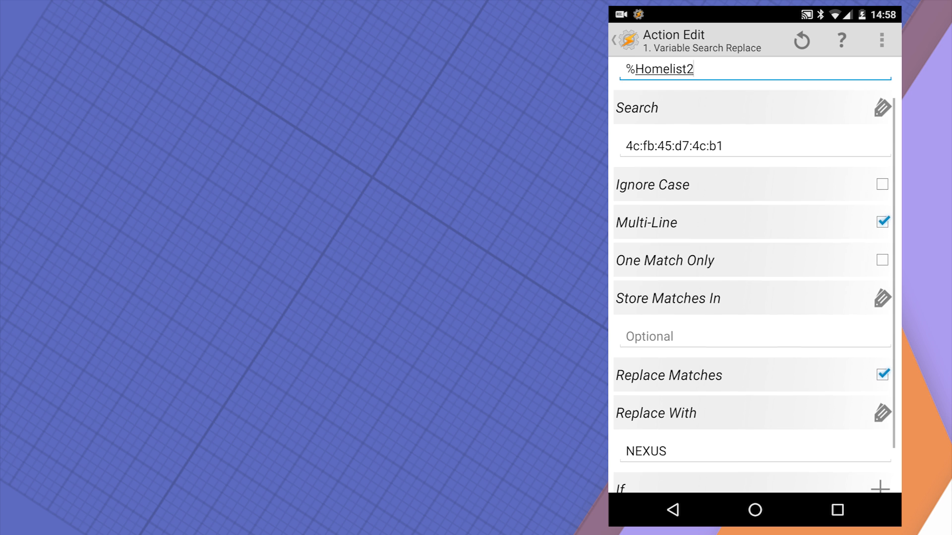
{"action": "scroll", "scroll_direction": "down", "scroll_amount": 3}
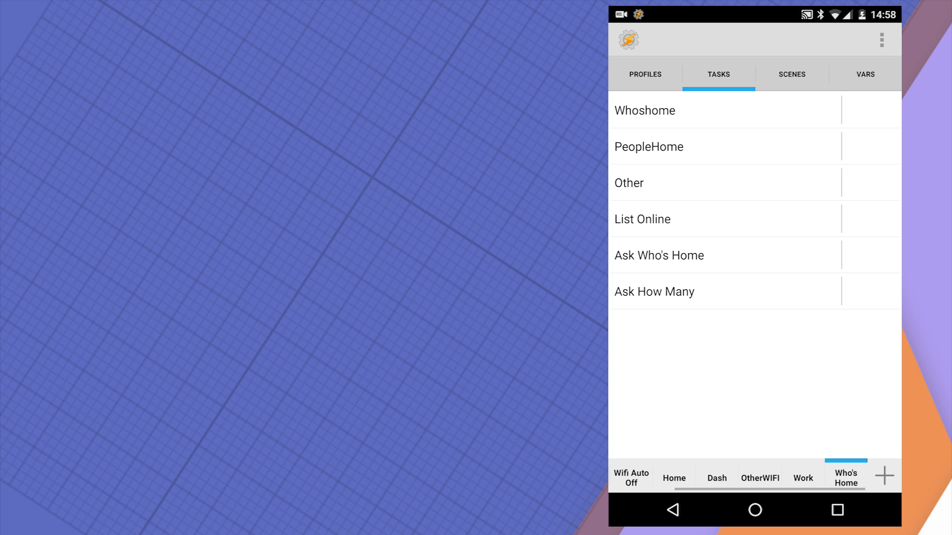
{"action": "left_click", "coordinate": [865, 73]}
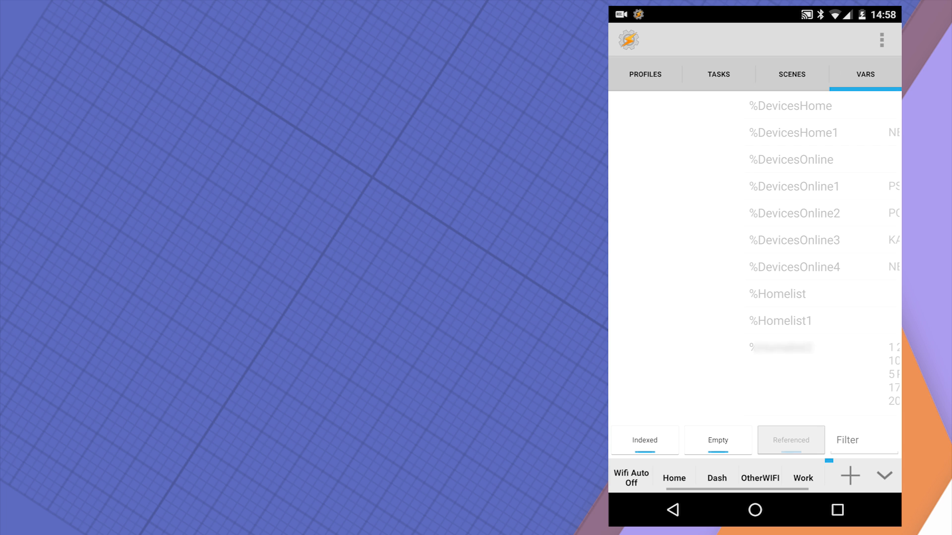